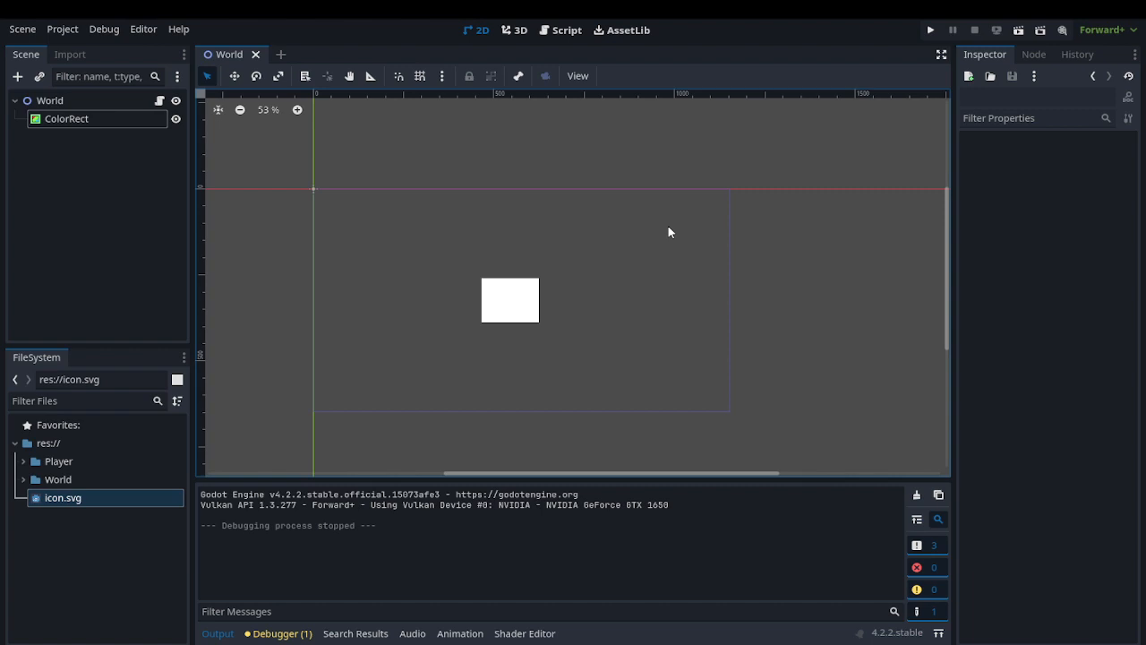
Enter change_color as a new action name in Project Settings > Input Map
left_click(60, 29)
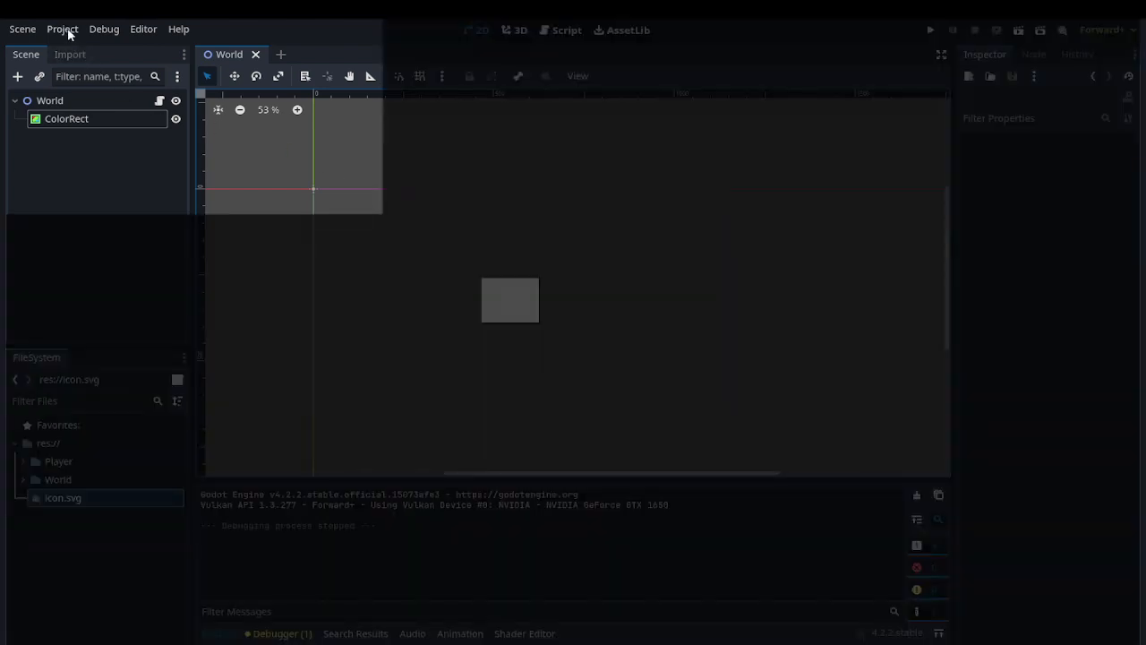
left_click(60, 28)
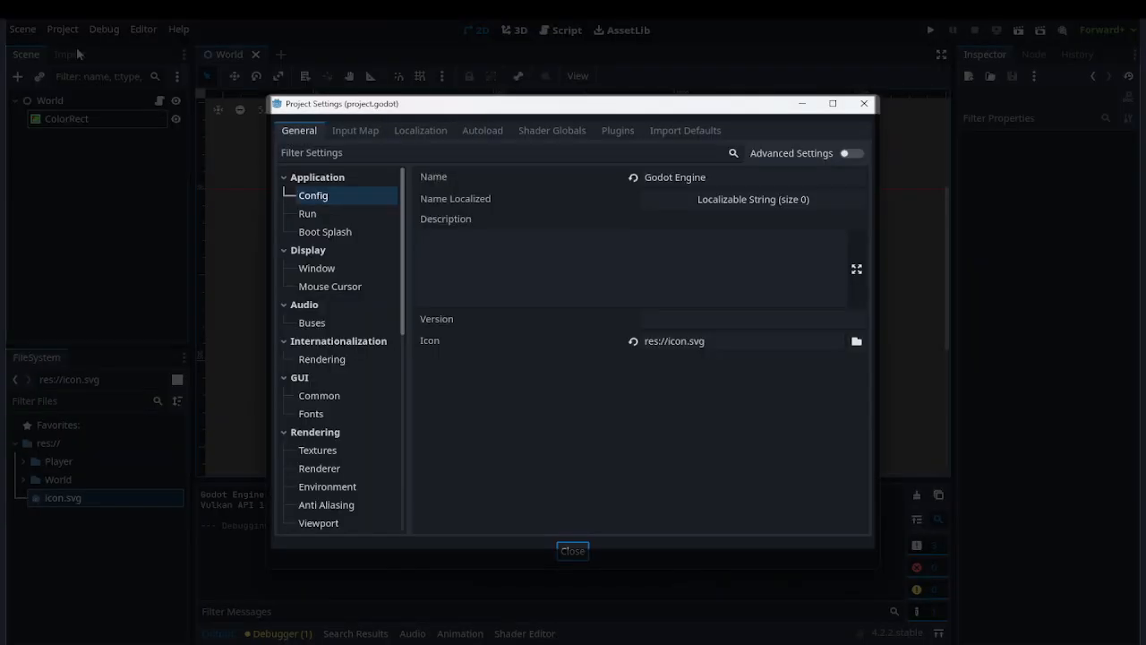
left_click(354, 129)
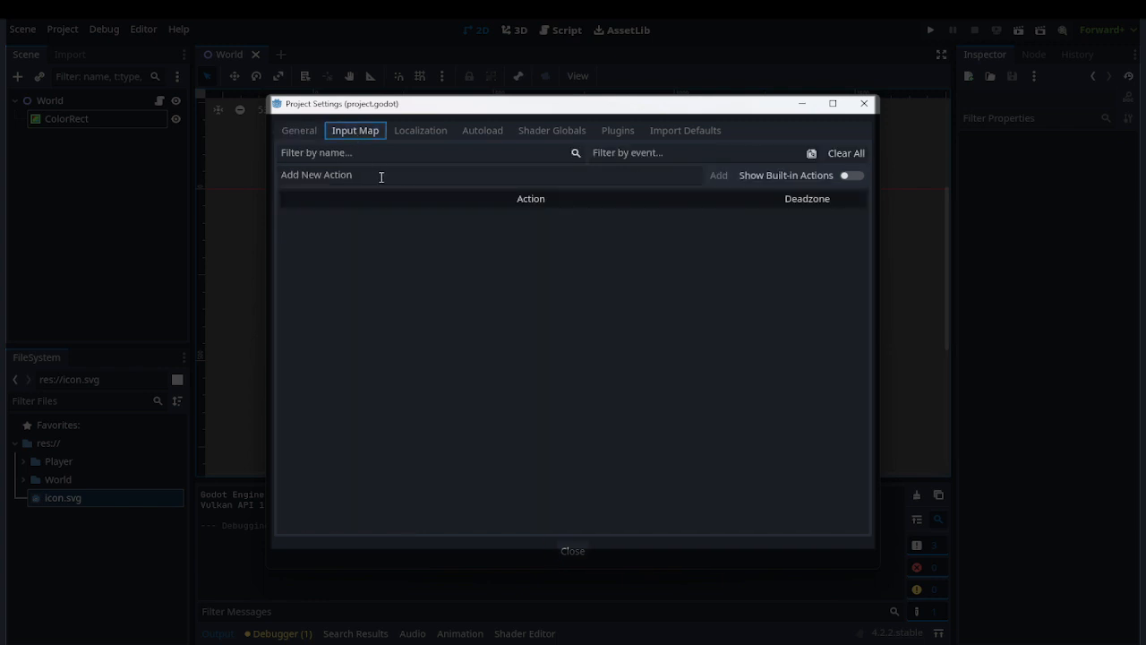
left_click(380, 176)
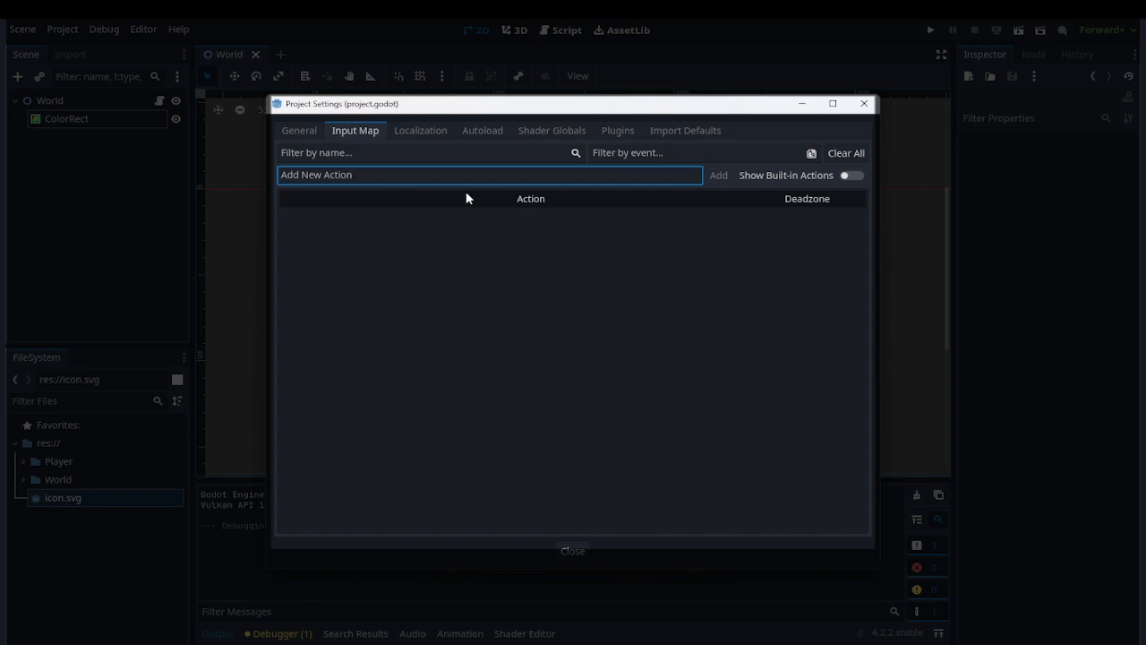
type("change_color")
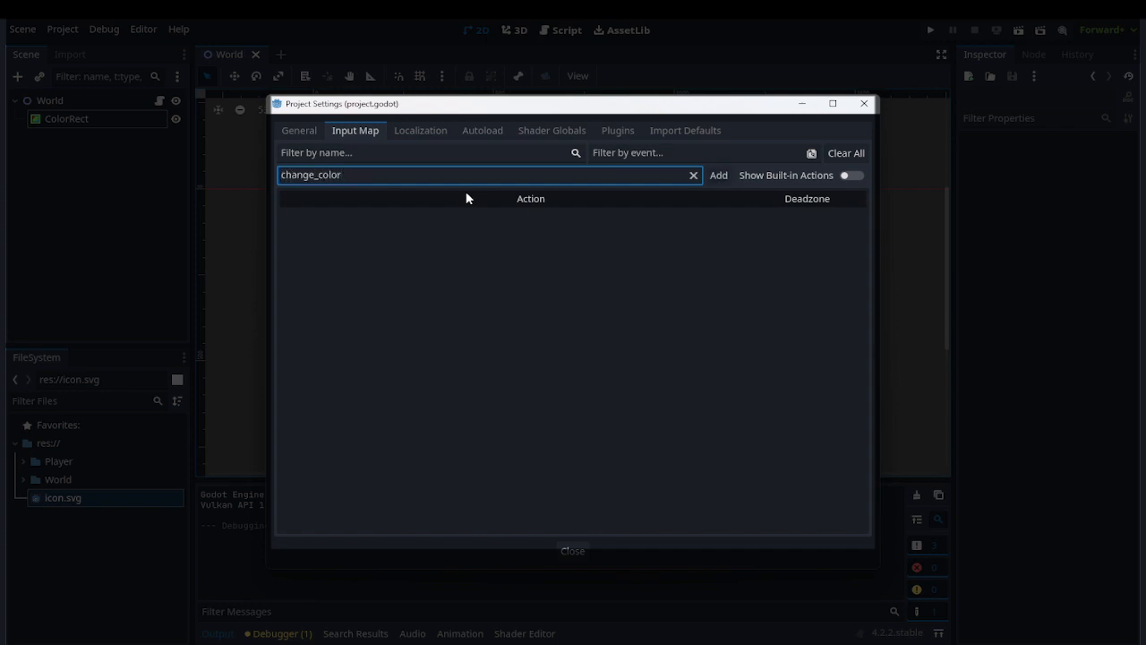
Add the change_color action and start configuring an input event for it
left_click(717, 176)
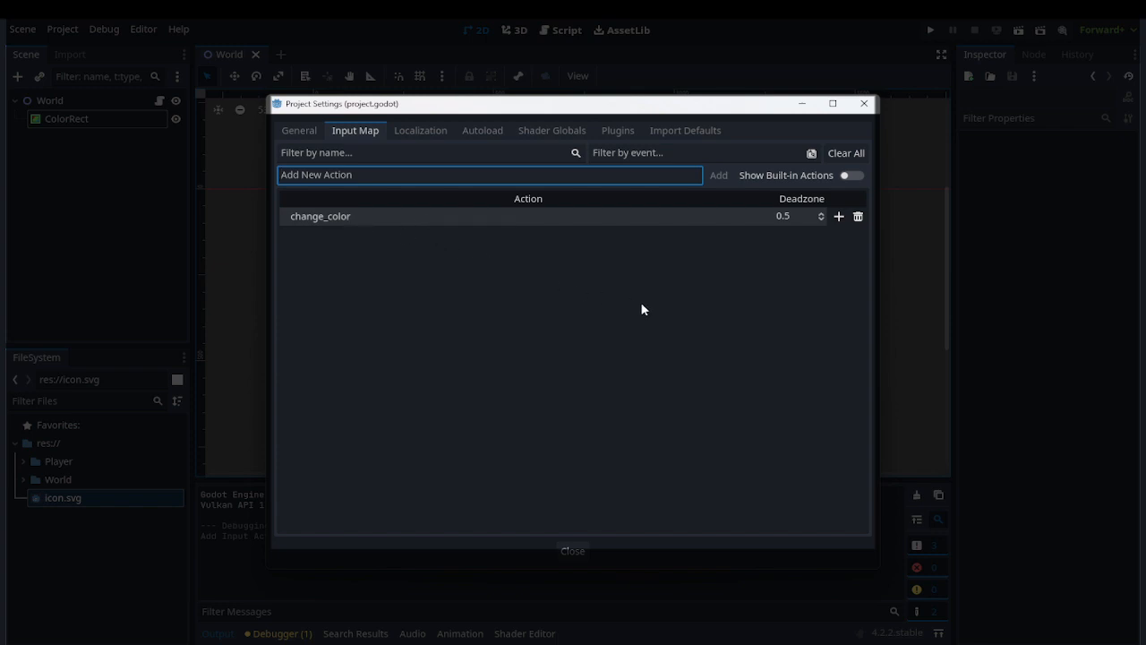
mouse_move(756, 251)
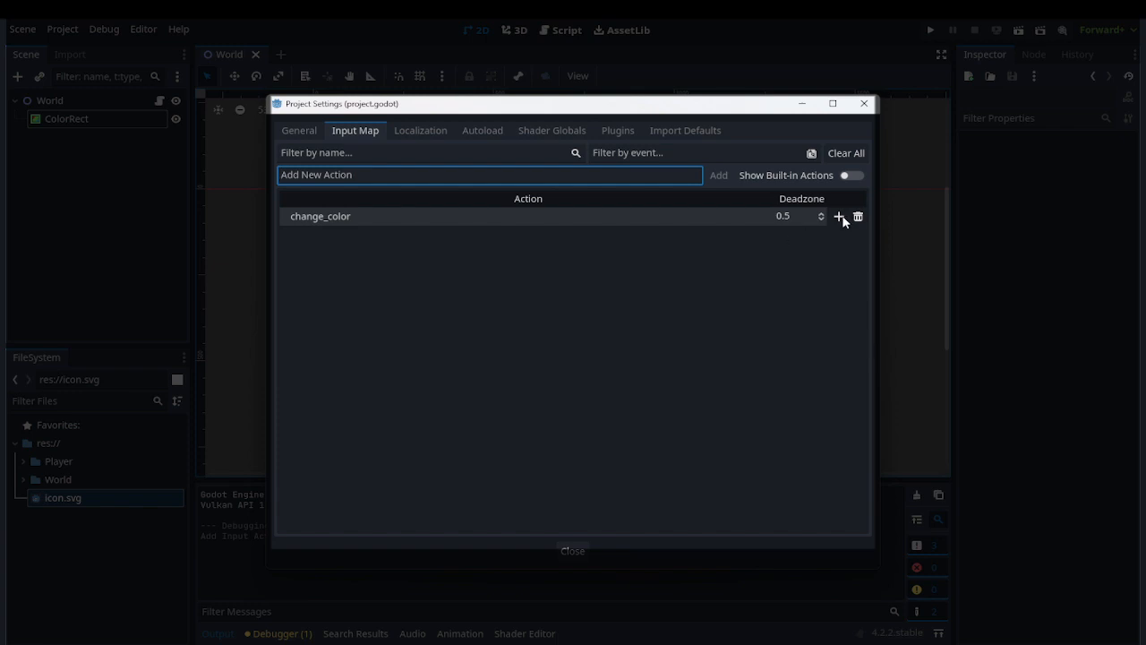
left_click(838, 215)
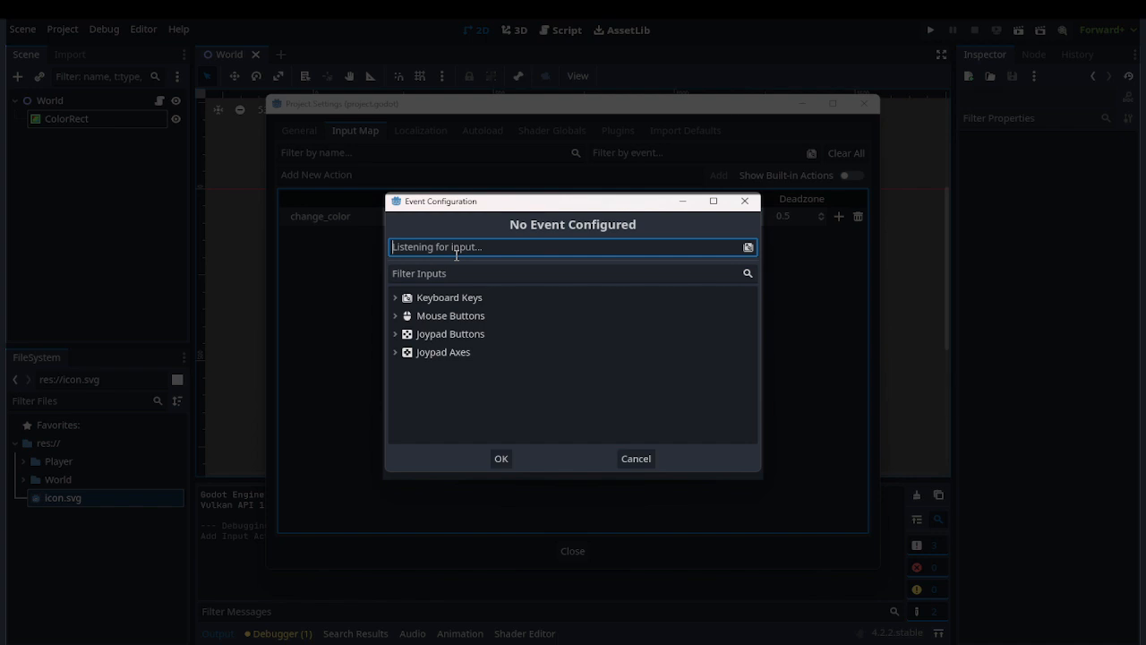
Bind change_color to the Space key, confirm it, and close Project Settings
key("e")
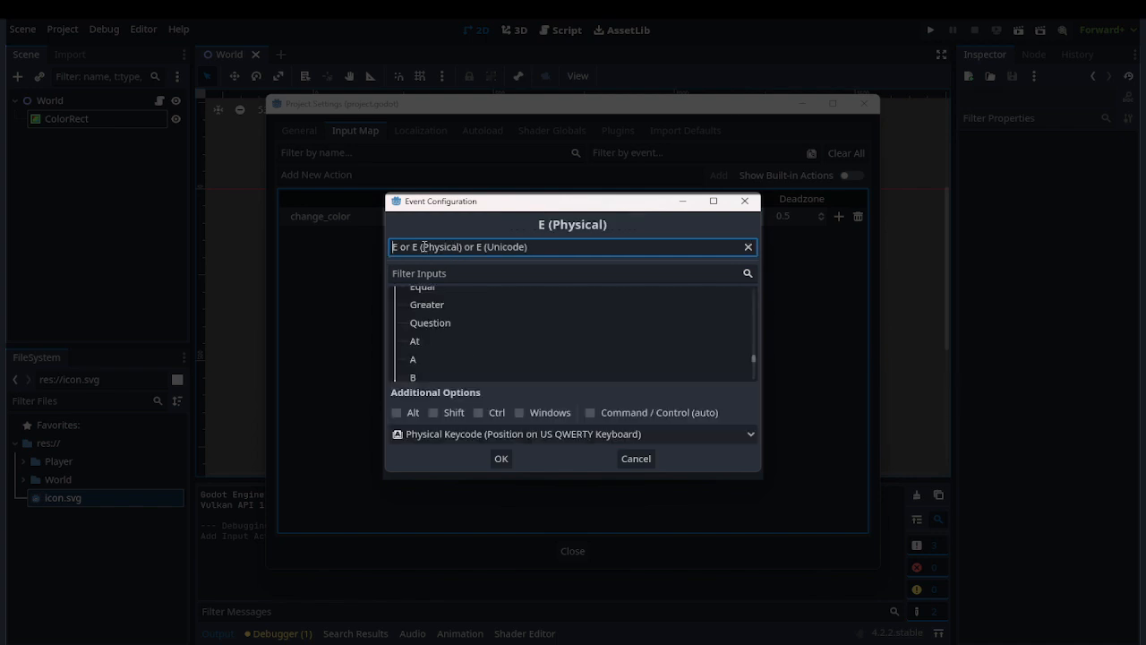
key("r")
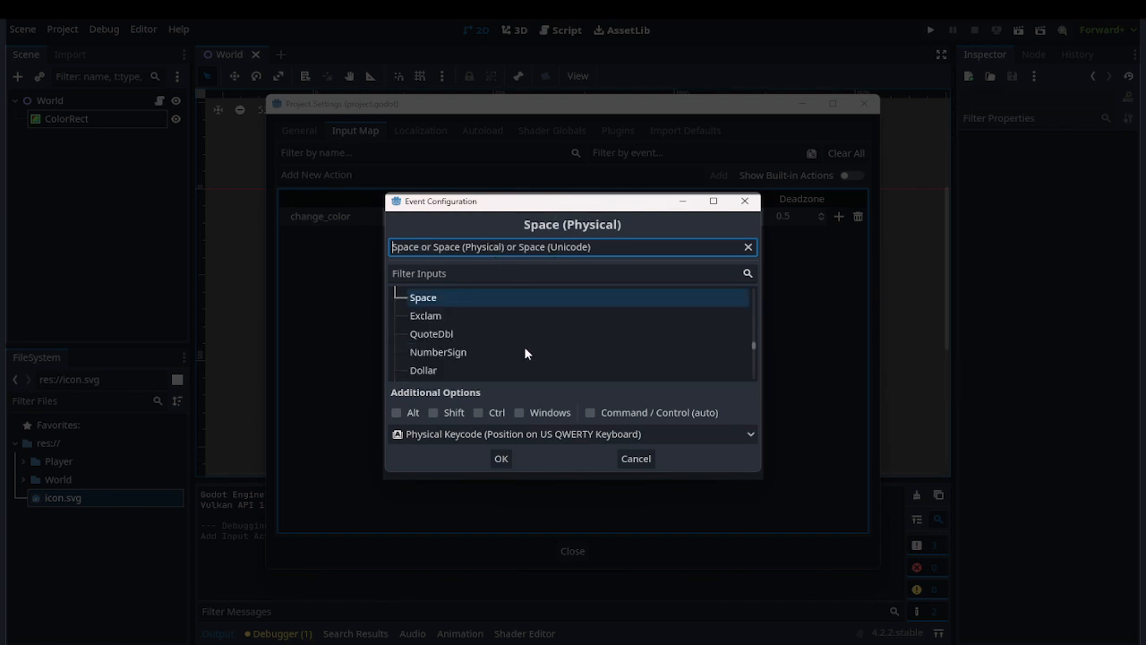
left_click(502, 458)
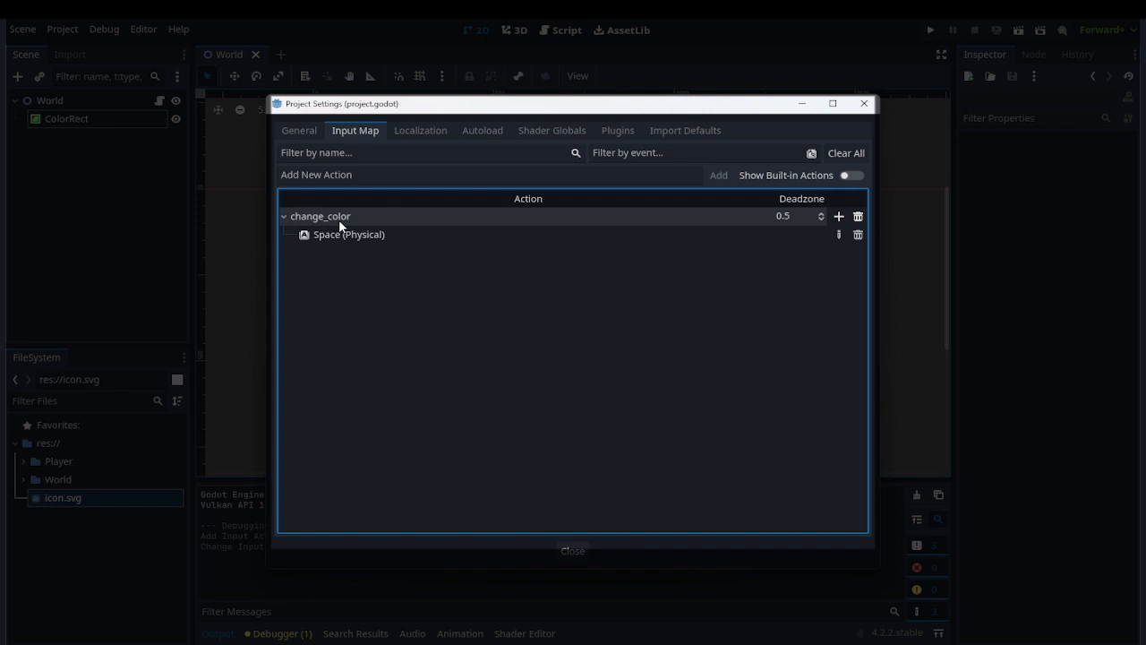
mouse_move(344, 238)
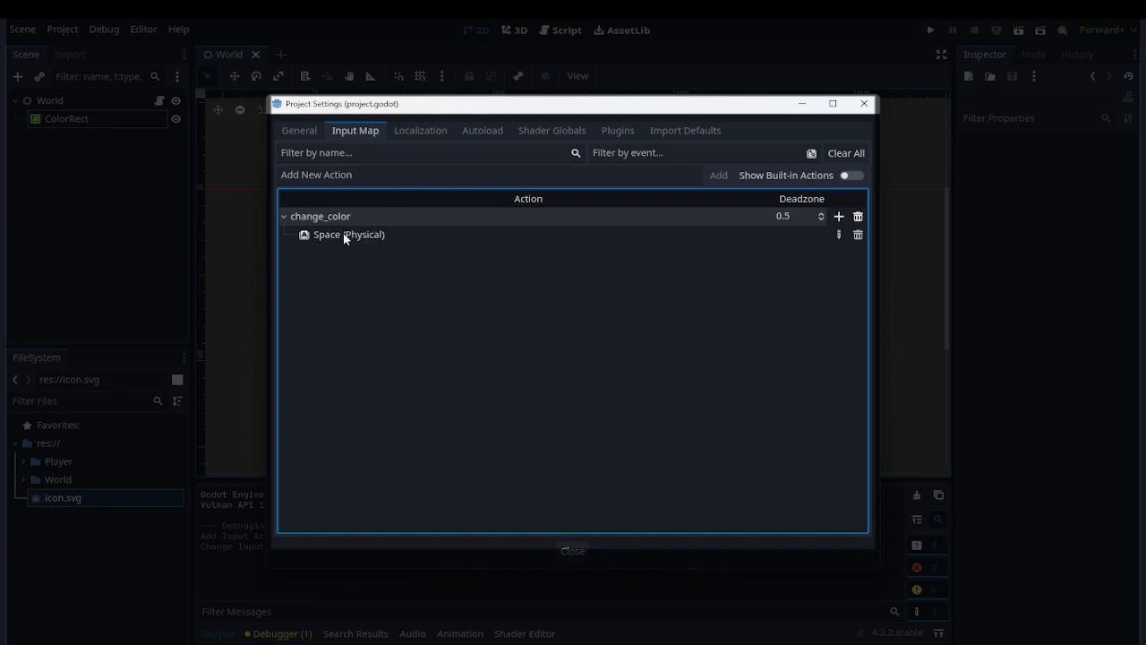
left_click(349, 232)
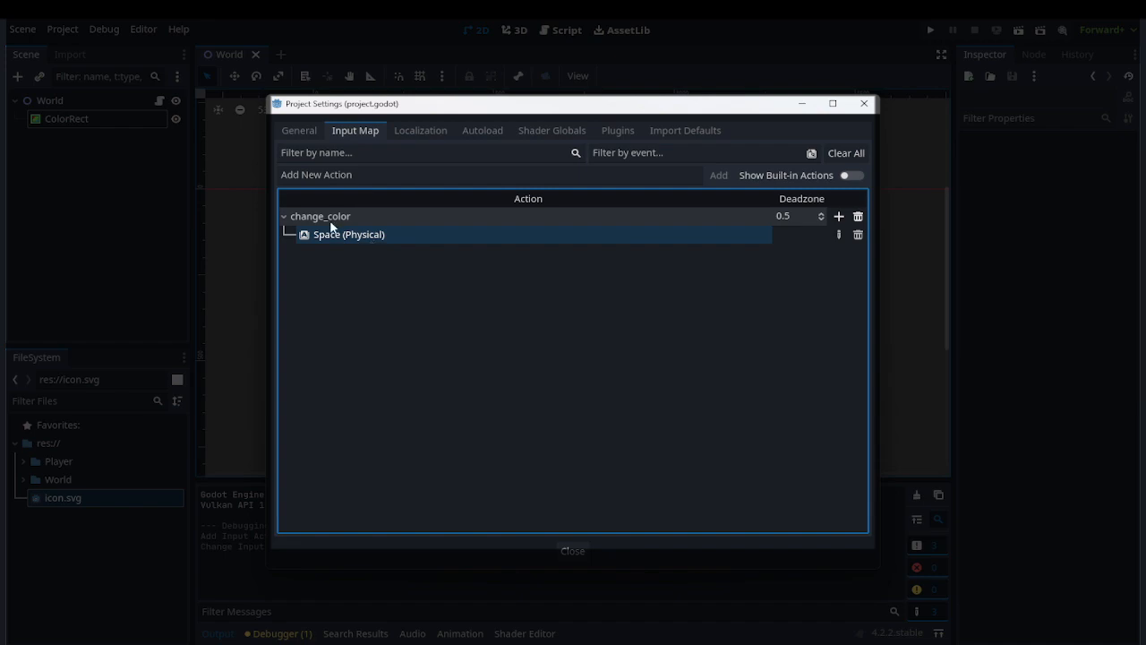
left_click(573, 552)
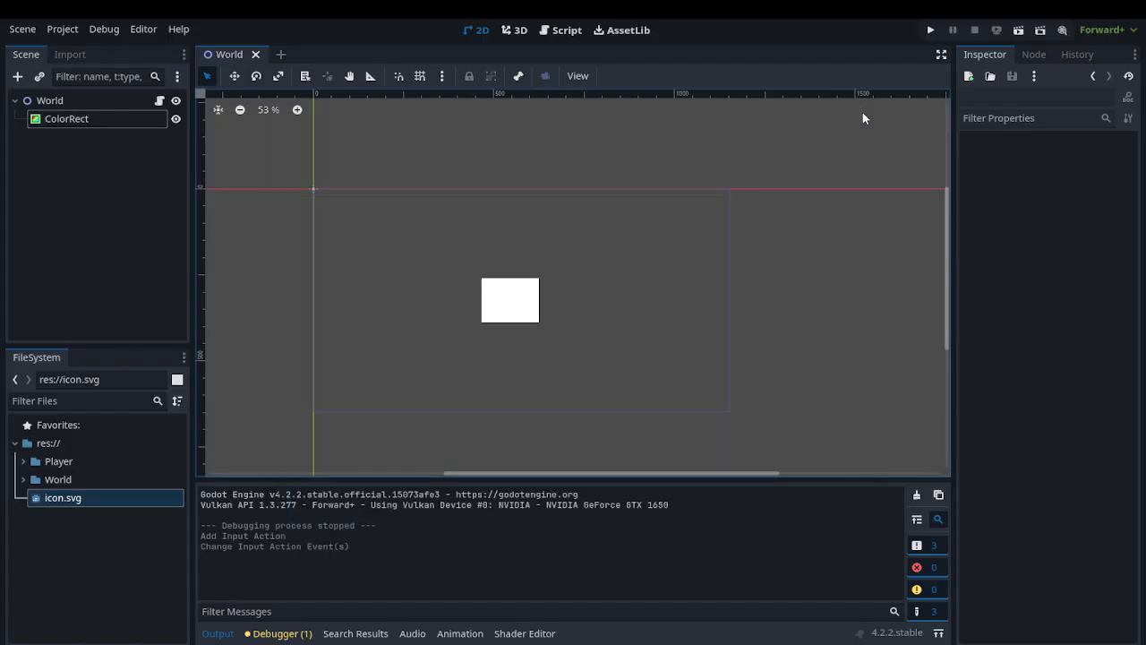
mouse_move(835, 97)
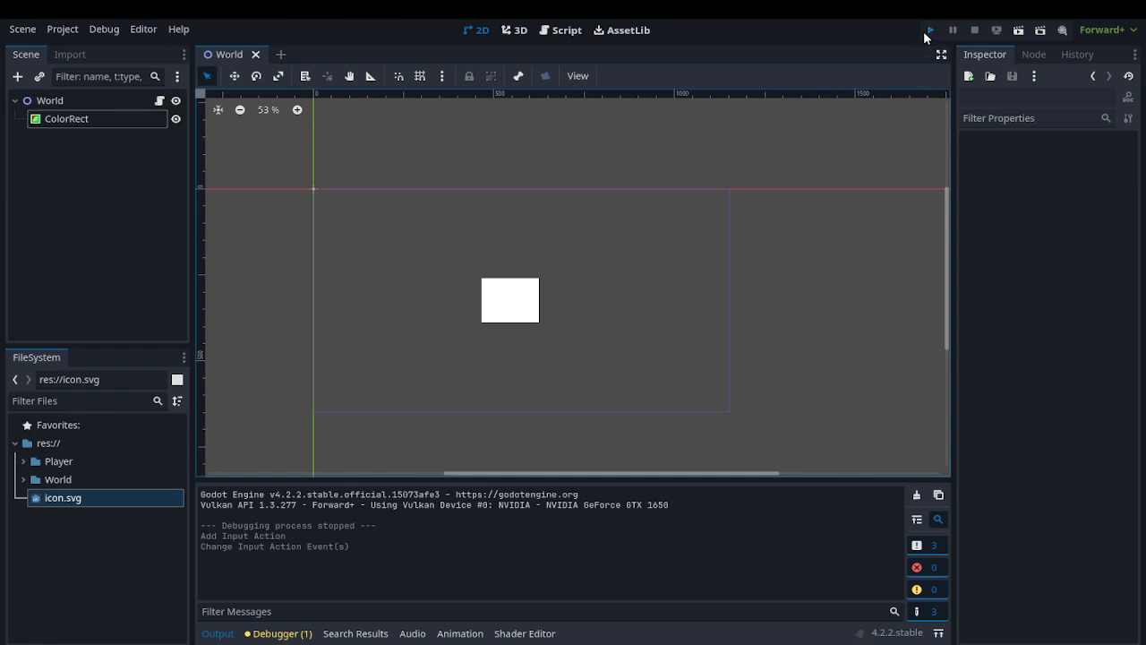
Show the World.gd script with its random ColorRect colour in _process
left_click(930, 29)
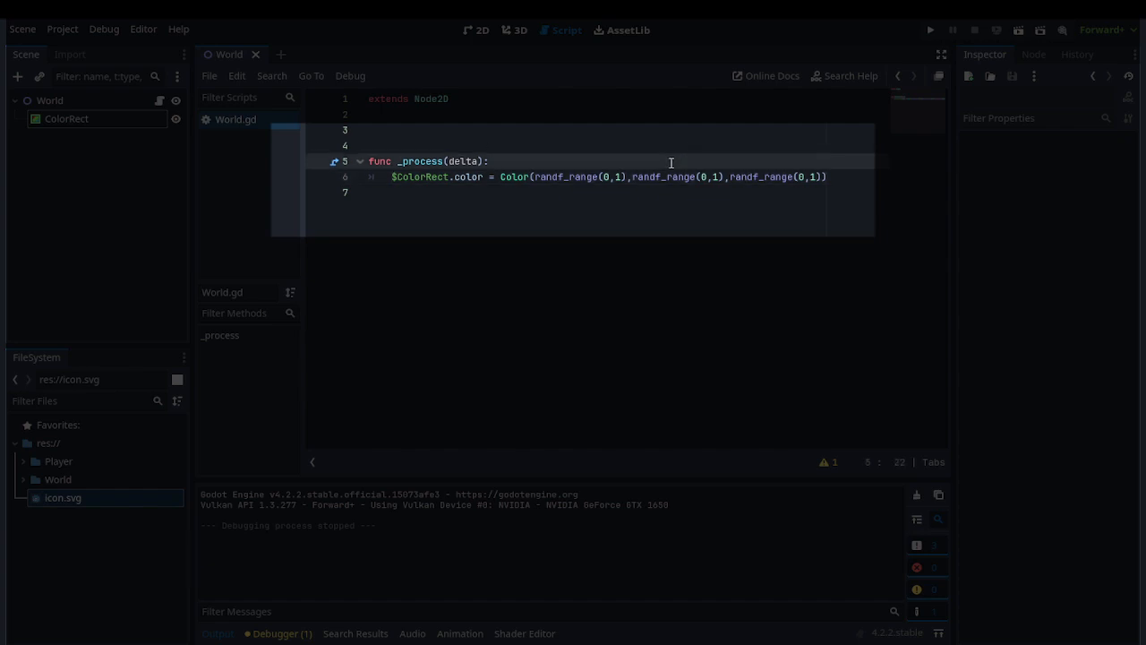
Wrap the colour assignment in if Input.is_action_just_pressed("change_color"):
type("if Input.is_action_just_pressed(")
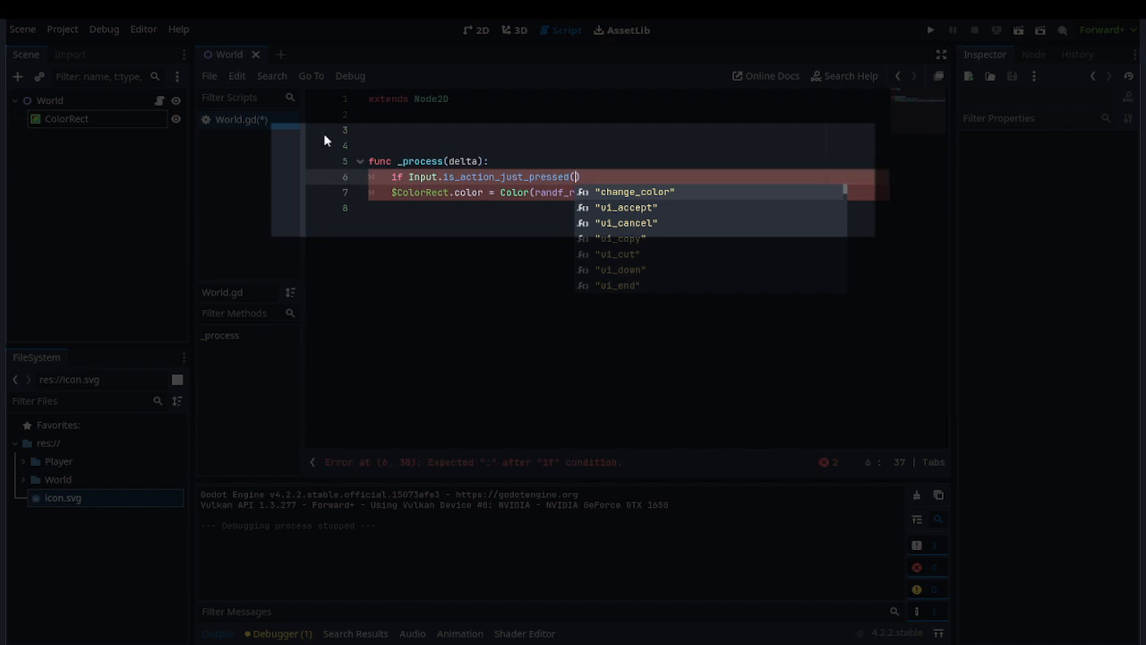
left_click(634, 191)
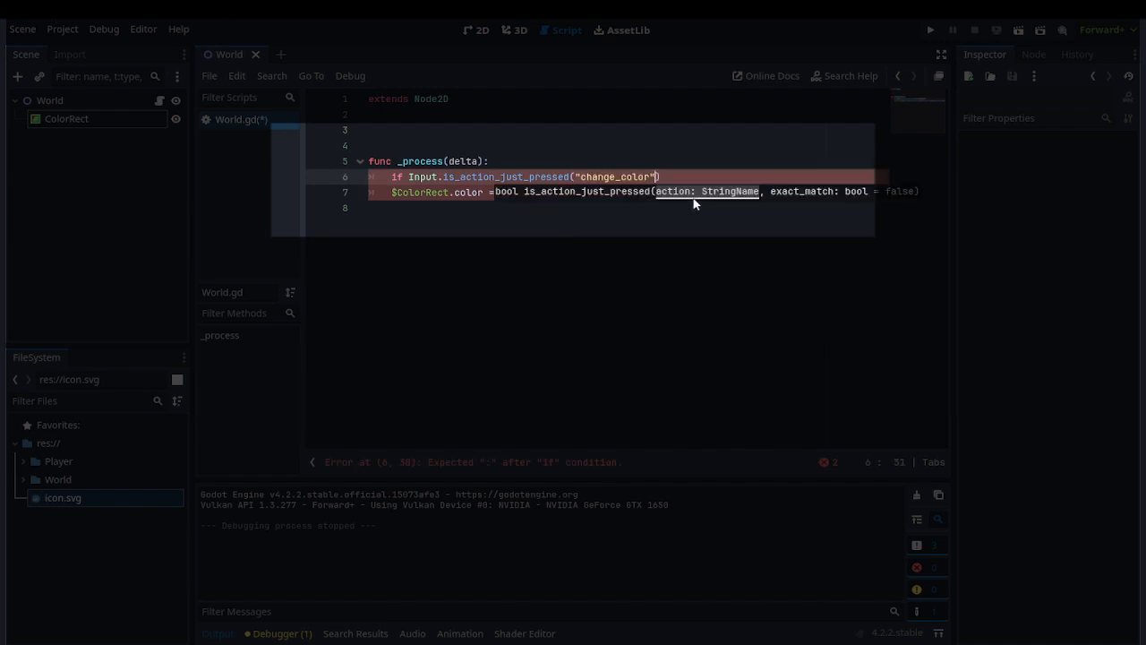
type(":")
left_click(621, 191)
type(" Color(randf_range(0,1),randf_range(0,1),randf_range(0,1))")
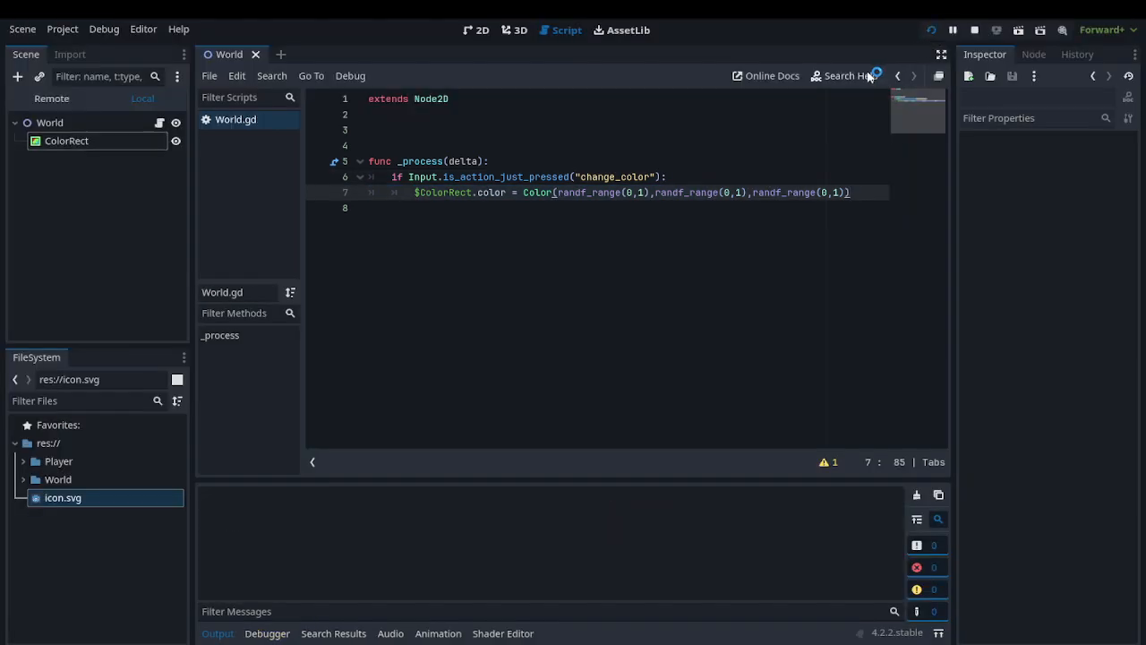
Run the game to test the Space recolouring, then close the game window
left_click(1017, 29)
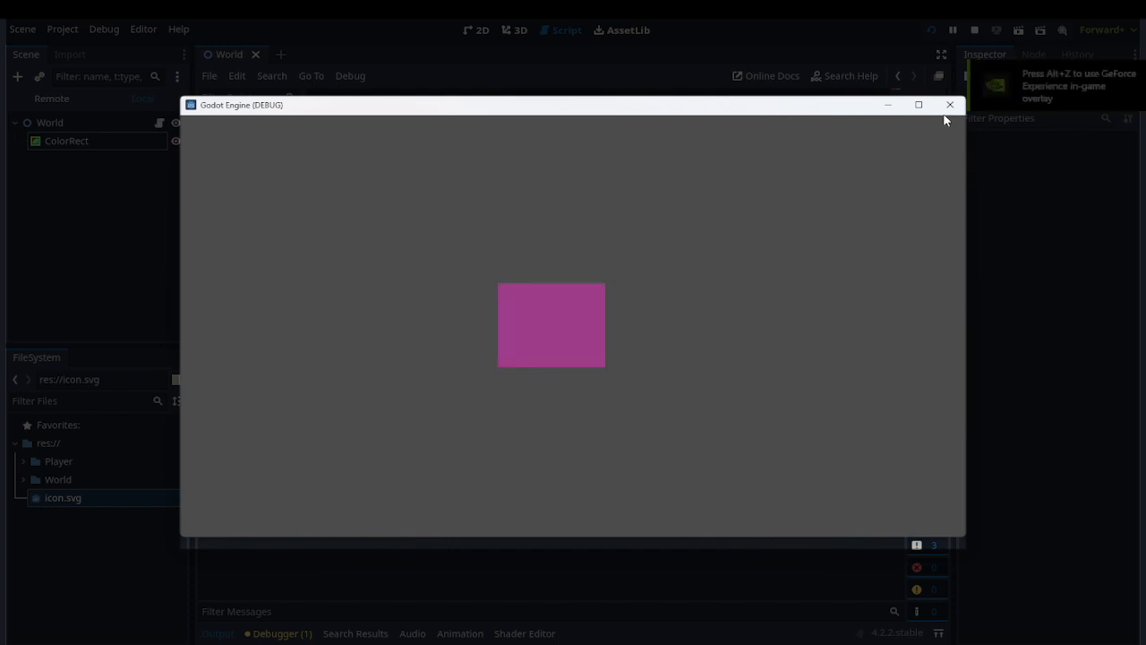
left_click(104, 29)
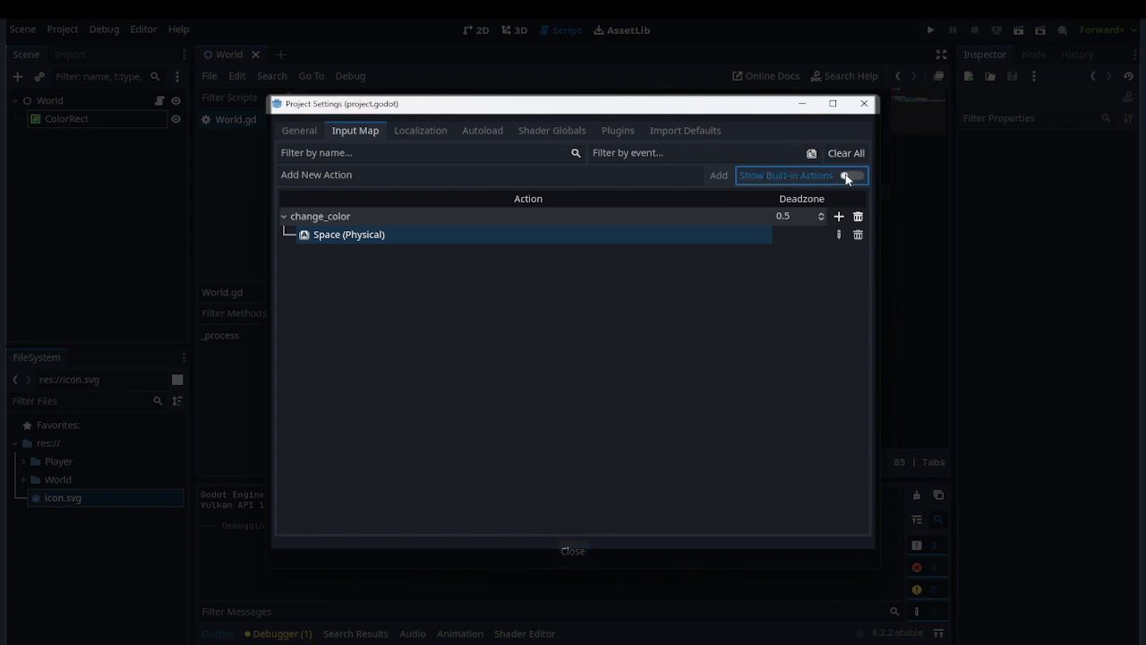
Show built-in actions, scroll through them and start filtering by 'ui'
left_click(853, 175)
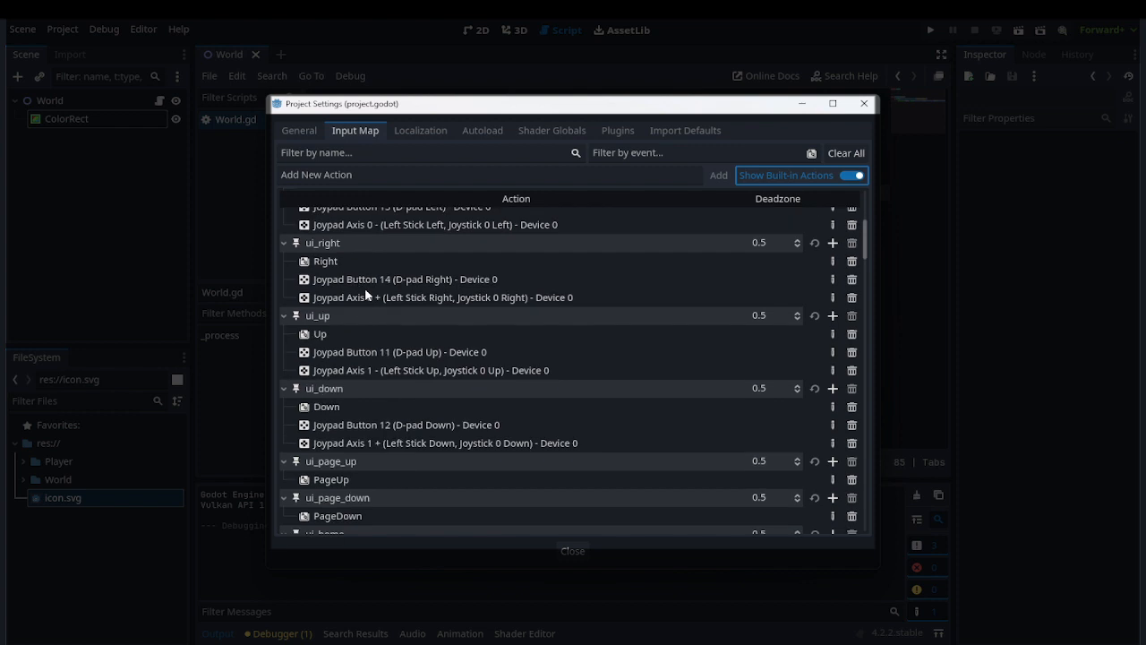
scroll("down", 3)
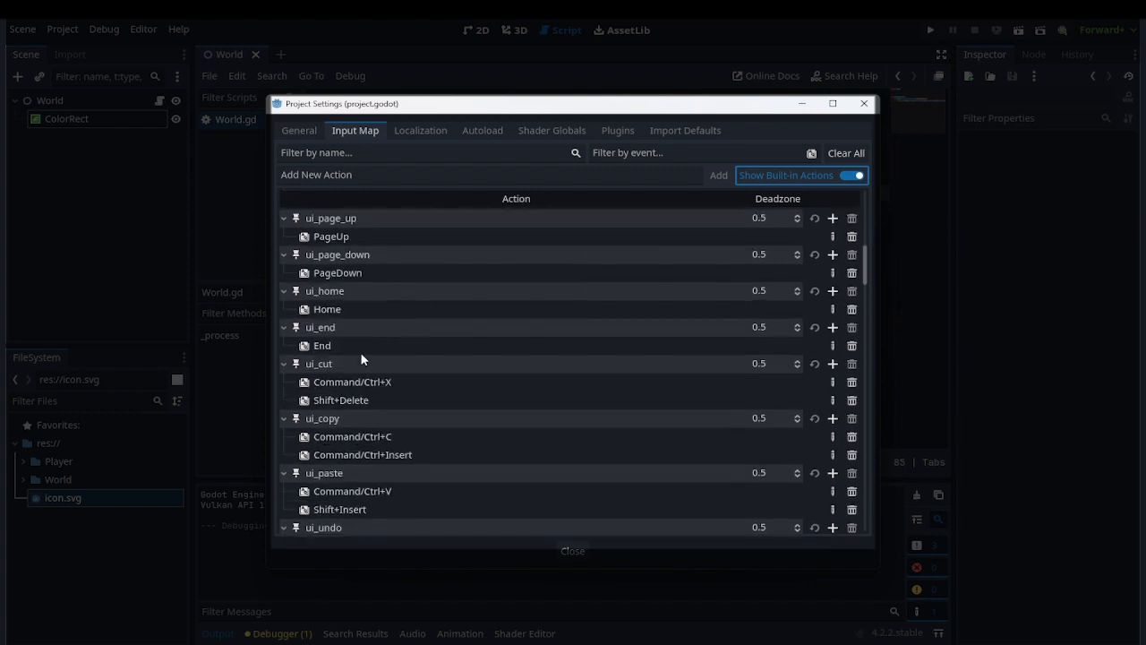
scroll("down", 3)
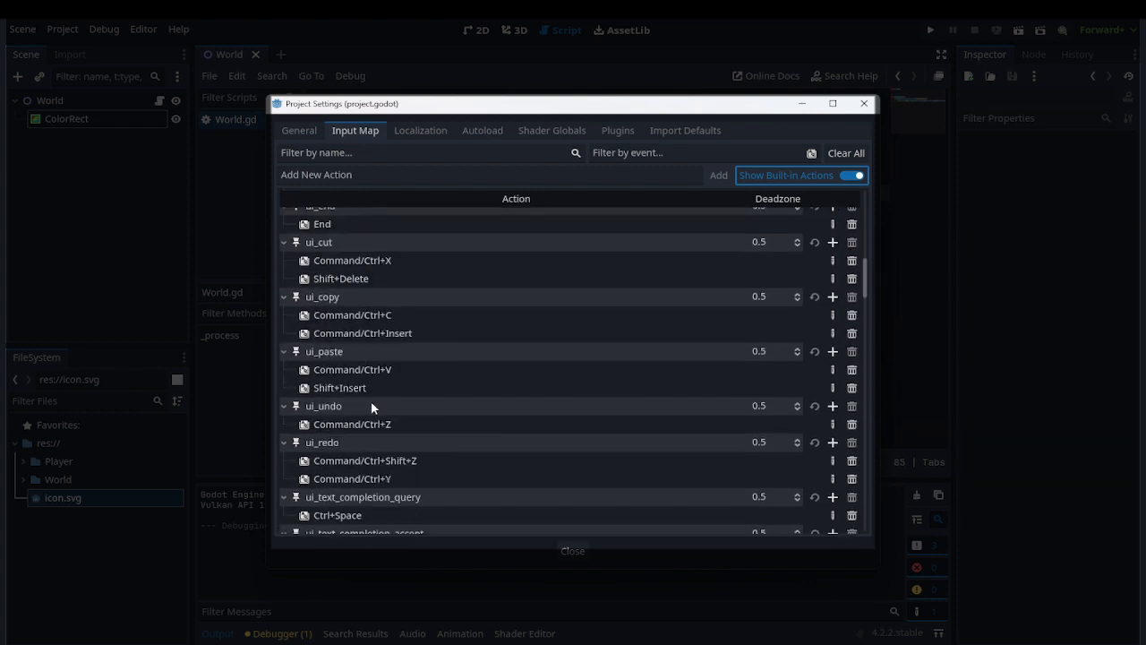
scroll("down", 3)
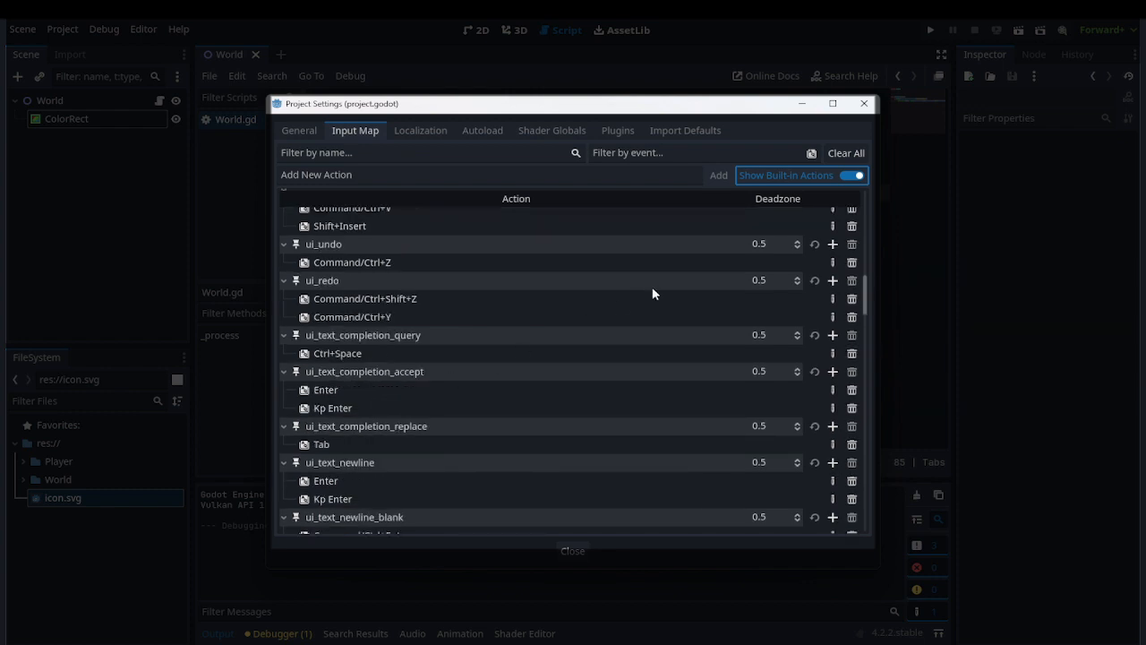
scroll("down", 3)
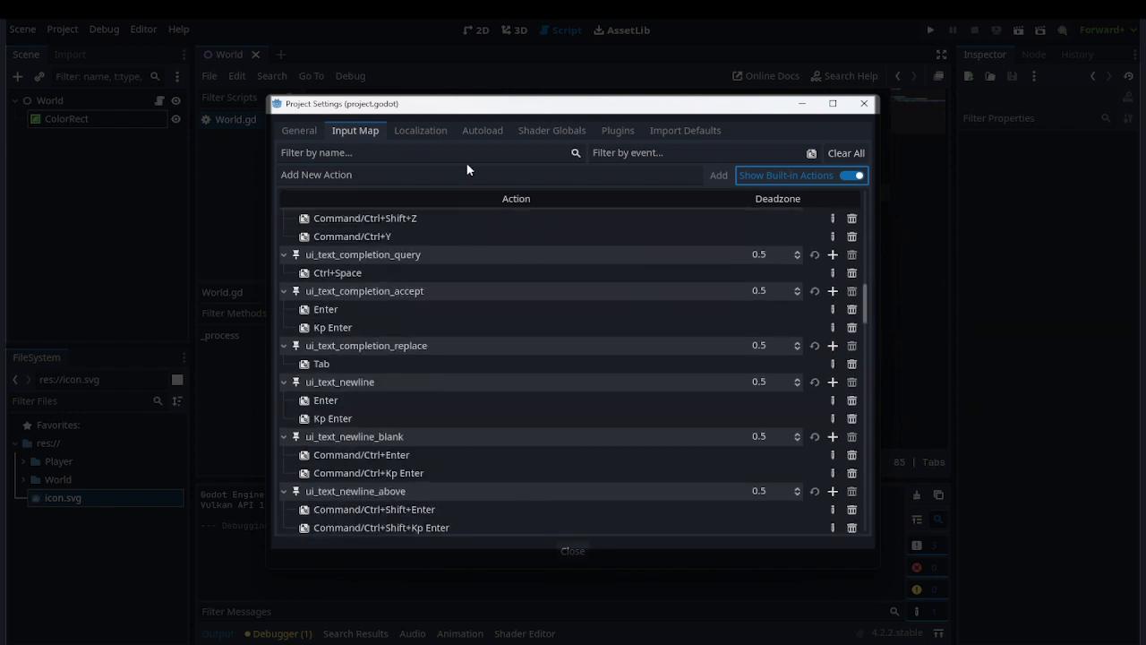
type("ui")
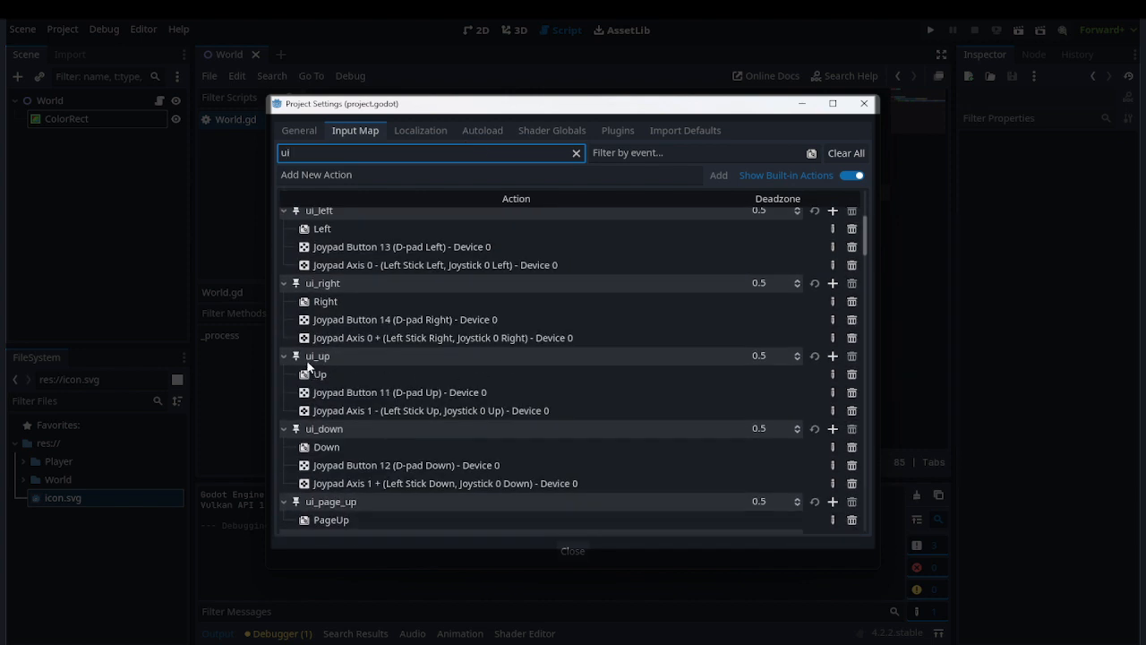
mouse_move(324, 300)
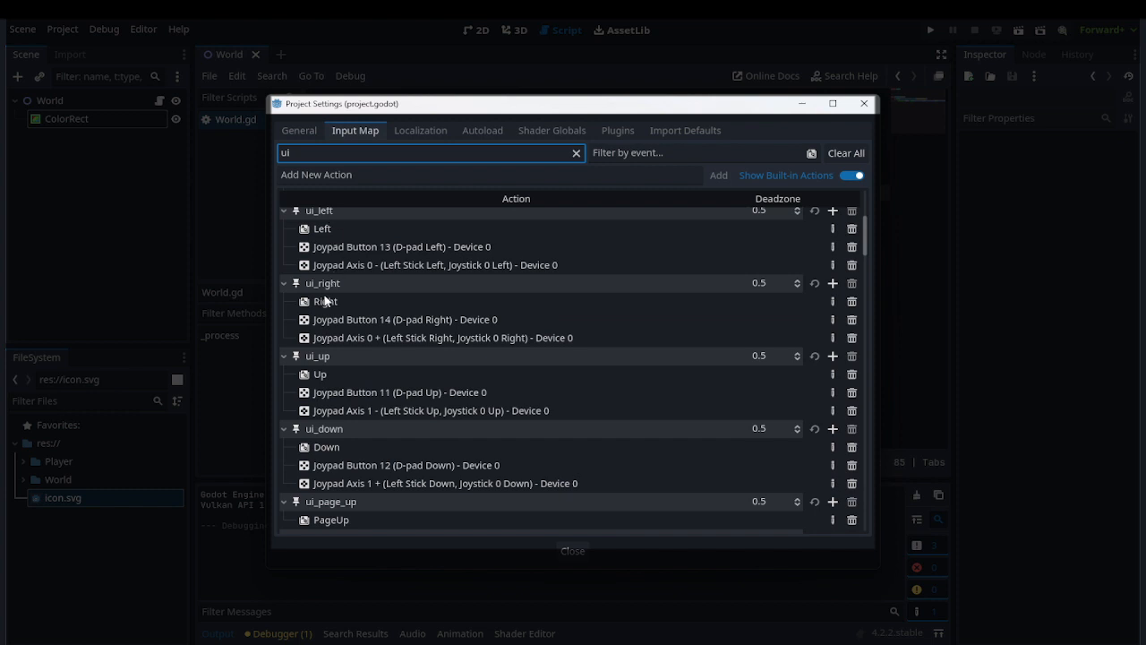
mouse_move(476, 236)
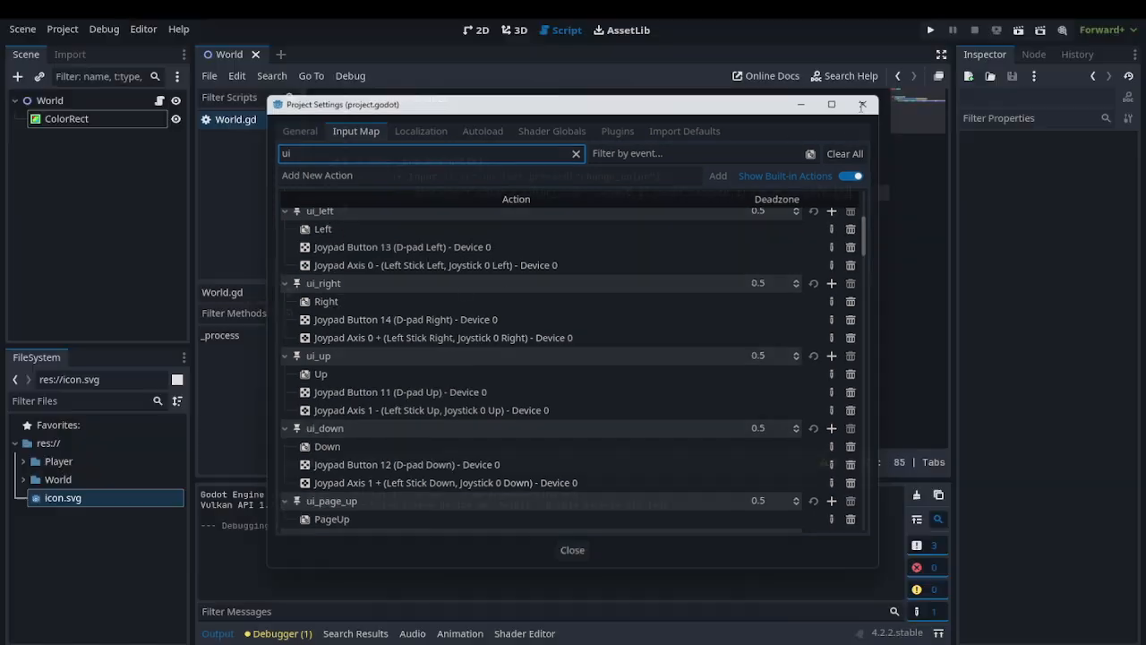
Close Project Settings to return to World.gd
left_click(573, 550)
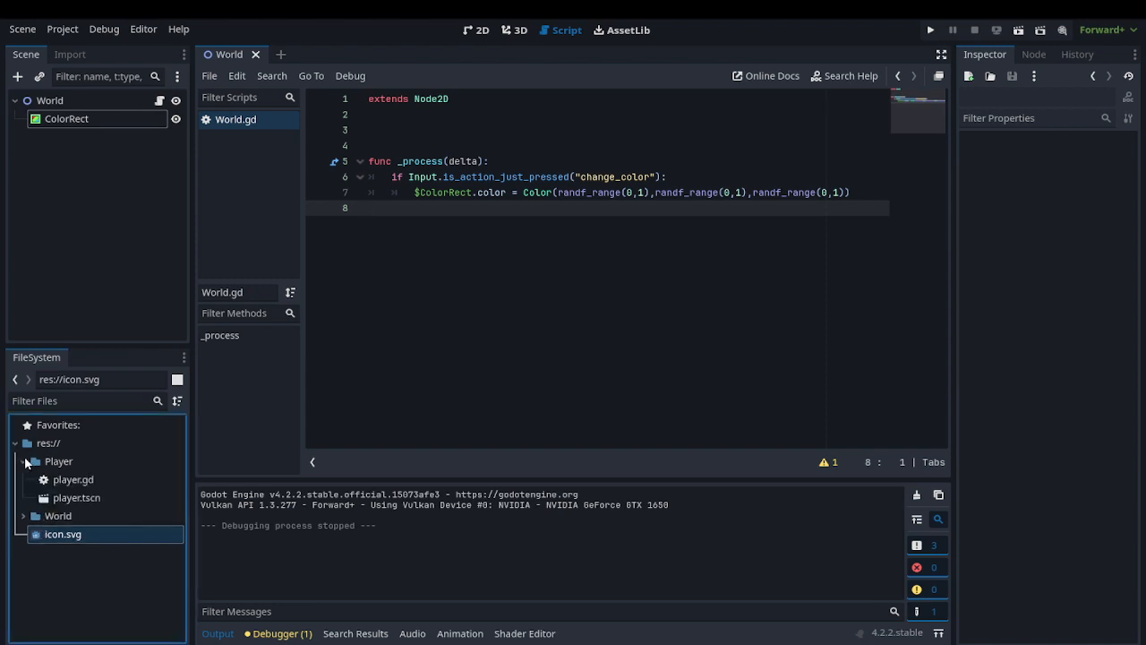